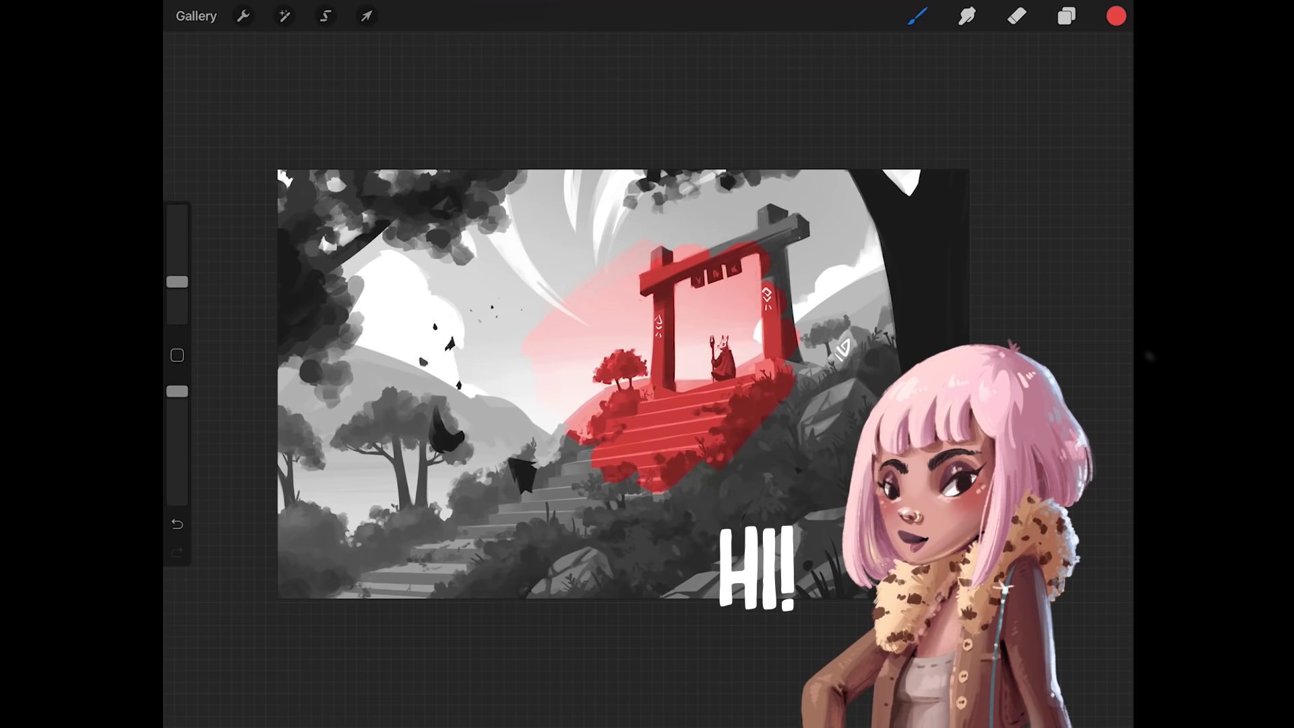
Step: Raise the Gamma curve in Adjustments > Curves to lift the colour painting's tones
click(283, 16)
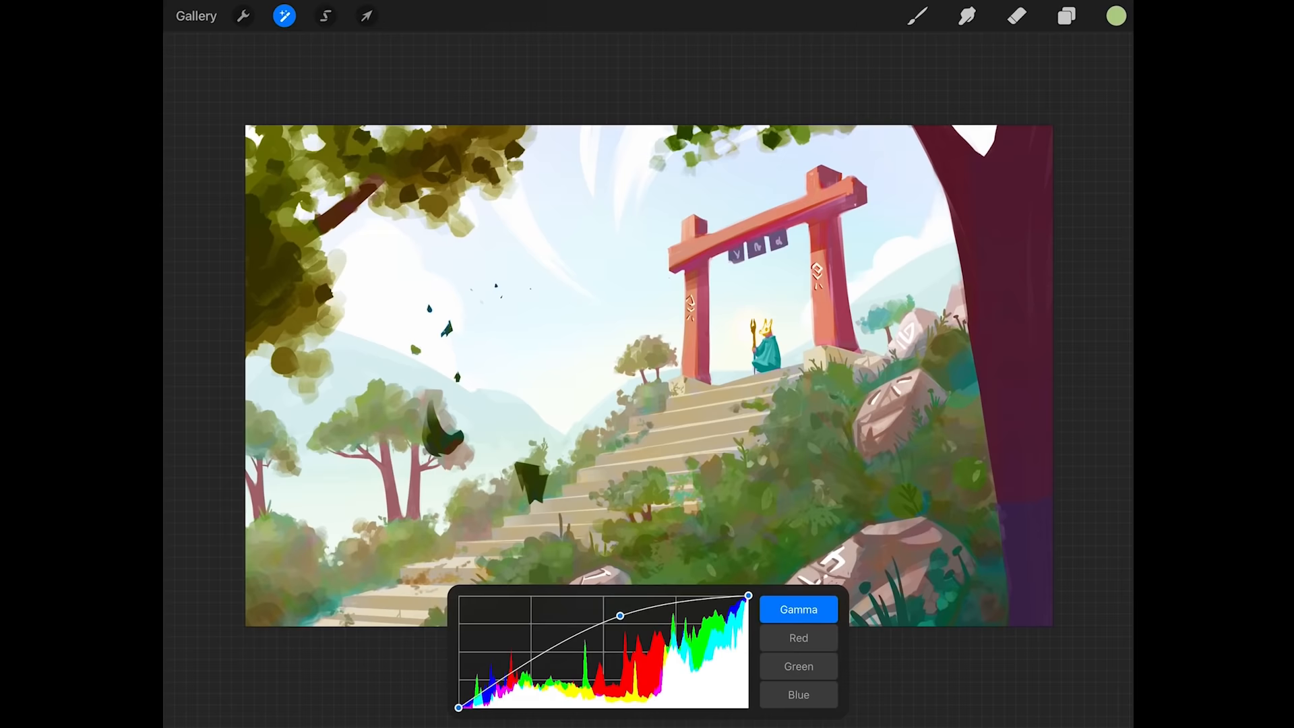
click(1065, 16)
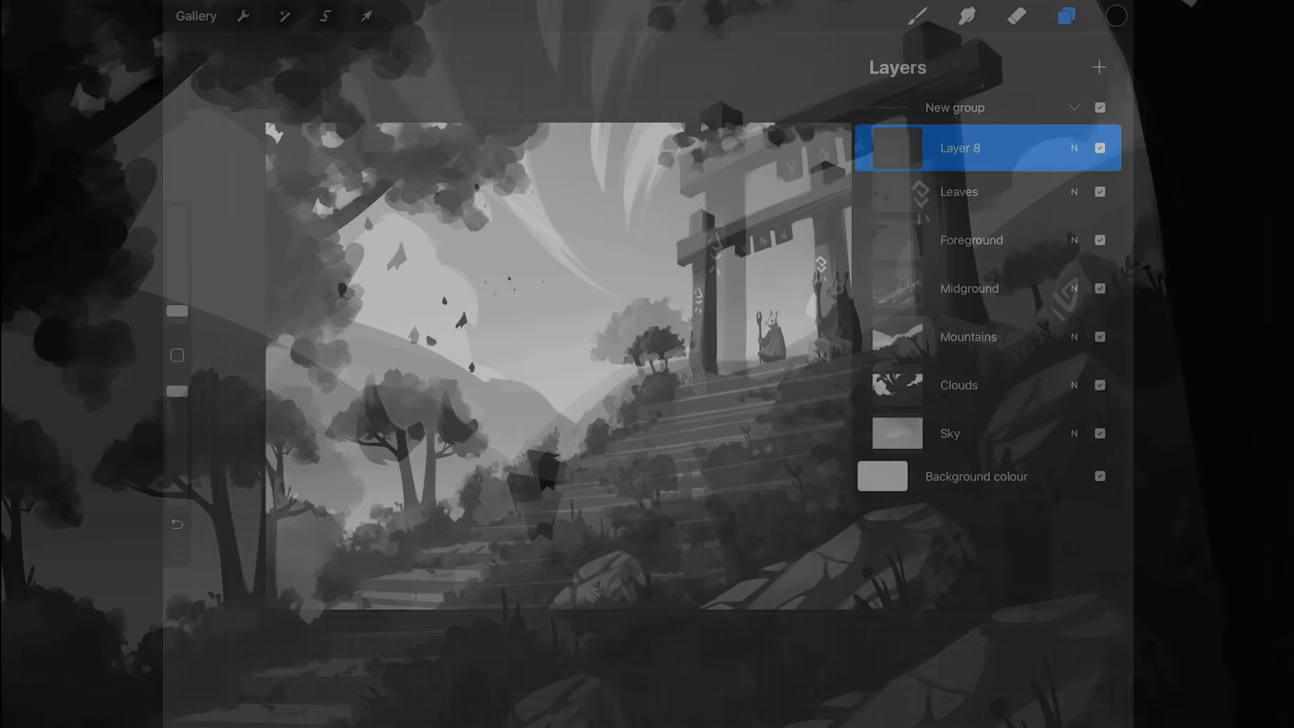
Step: Close the layers list and draw a red circle around the robed figure
click(1065, 15)
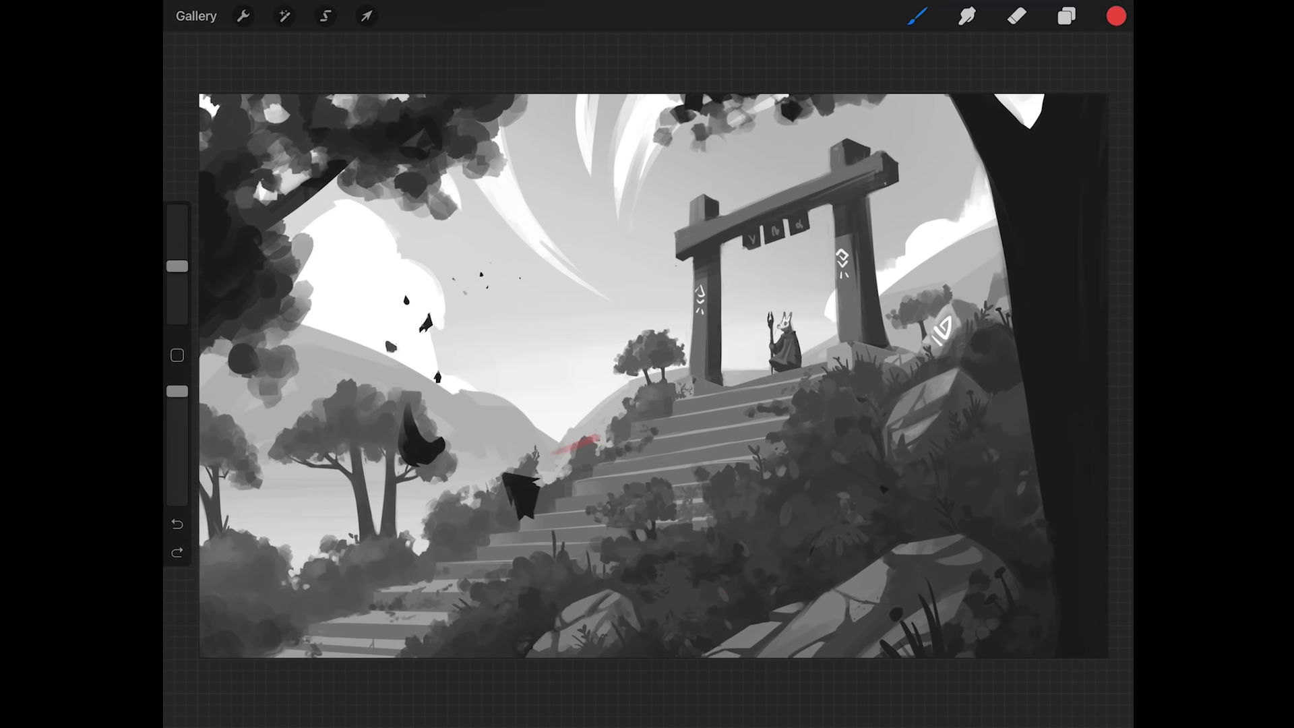
click(176, 524)
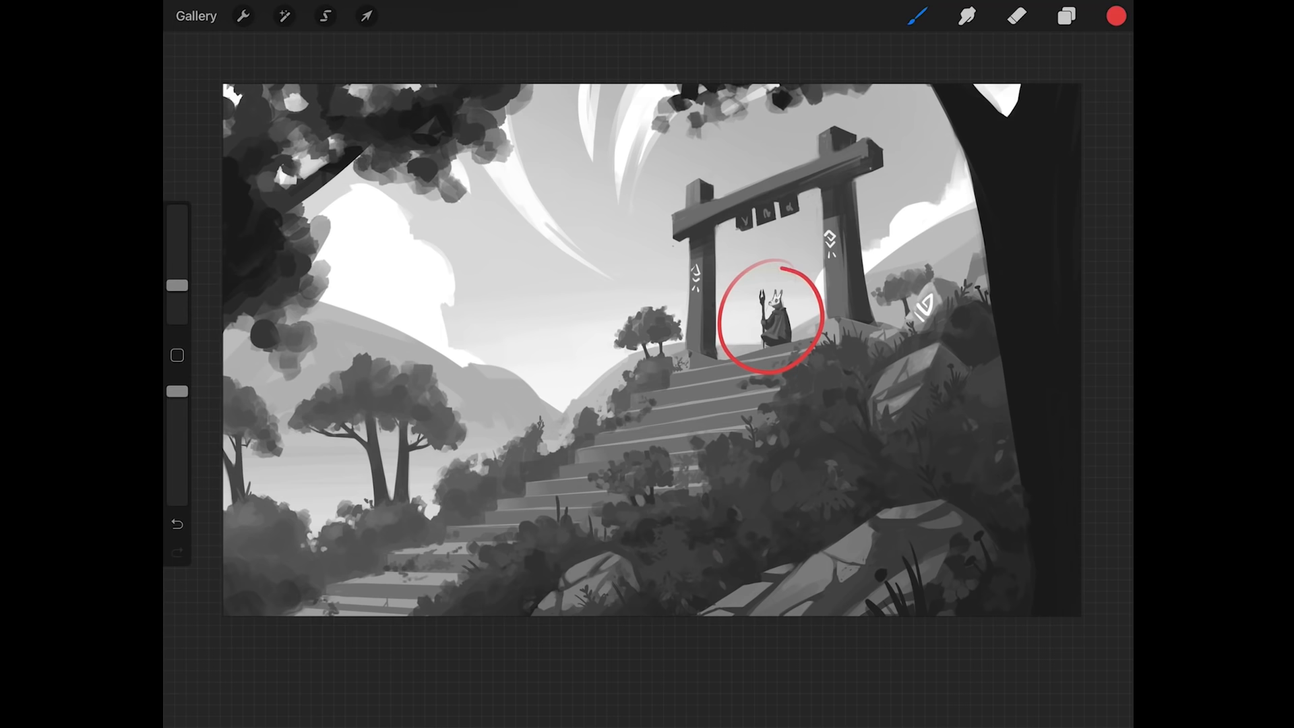
Step: Draw red arrows and a circle around the gate, then remove all red marks
click(176, 524)
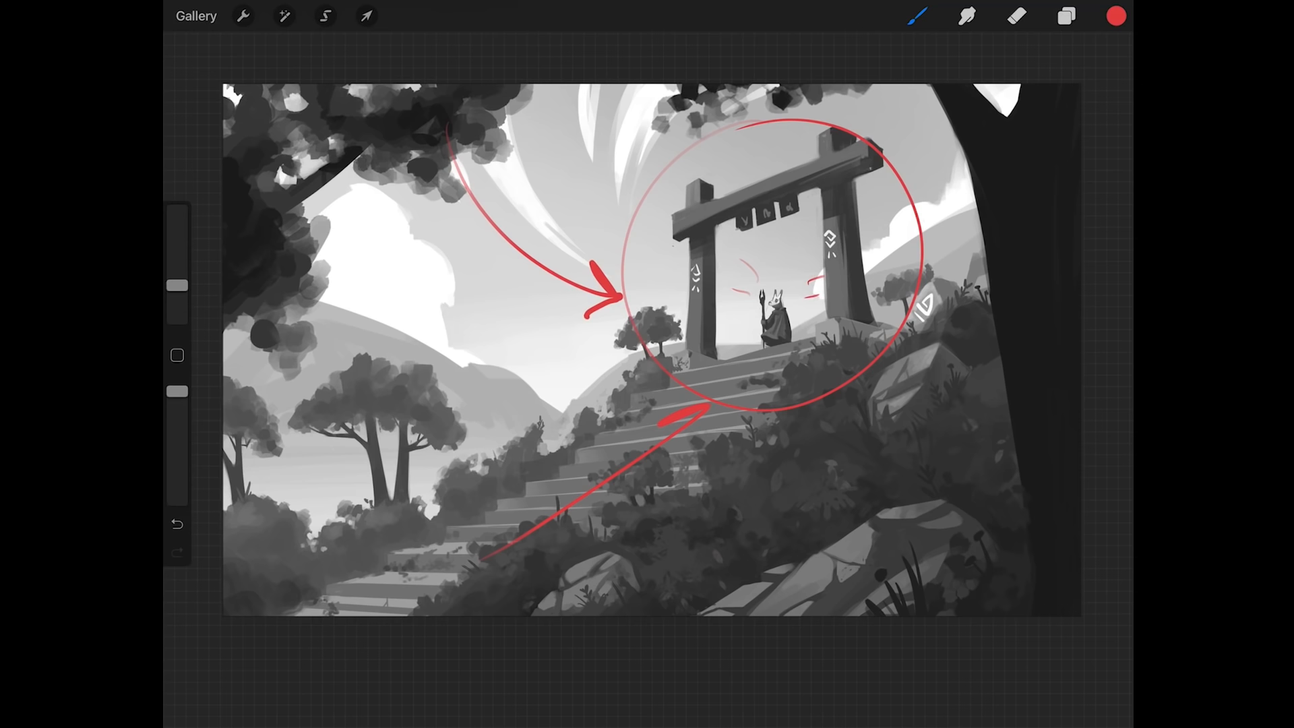
click(176, 524)
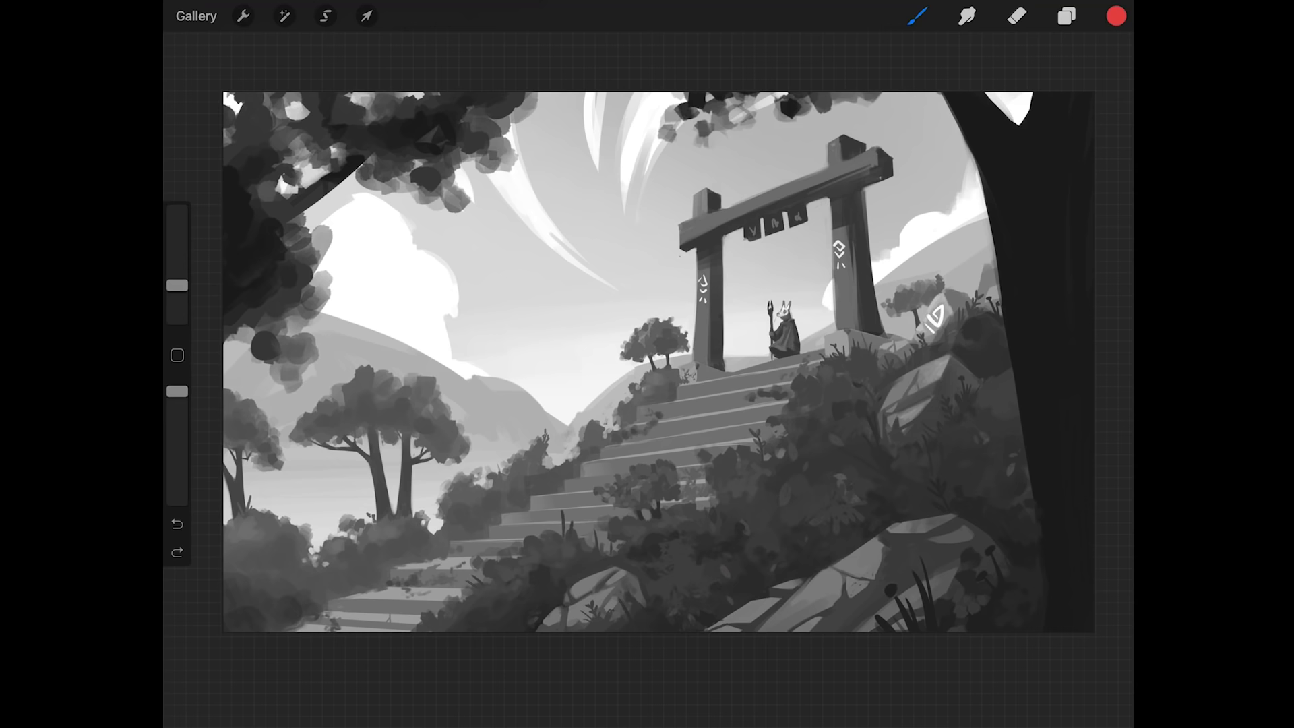
Step: Browse the Painting brushes, then start a new blank white canvas from the Gallery
click(917, 15)
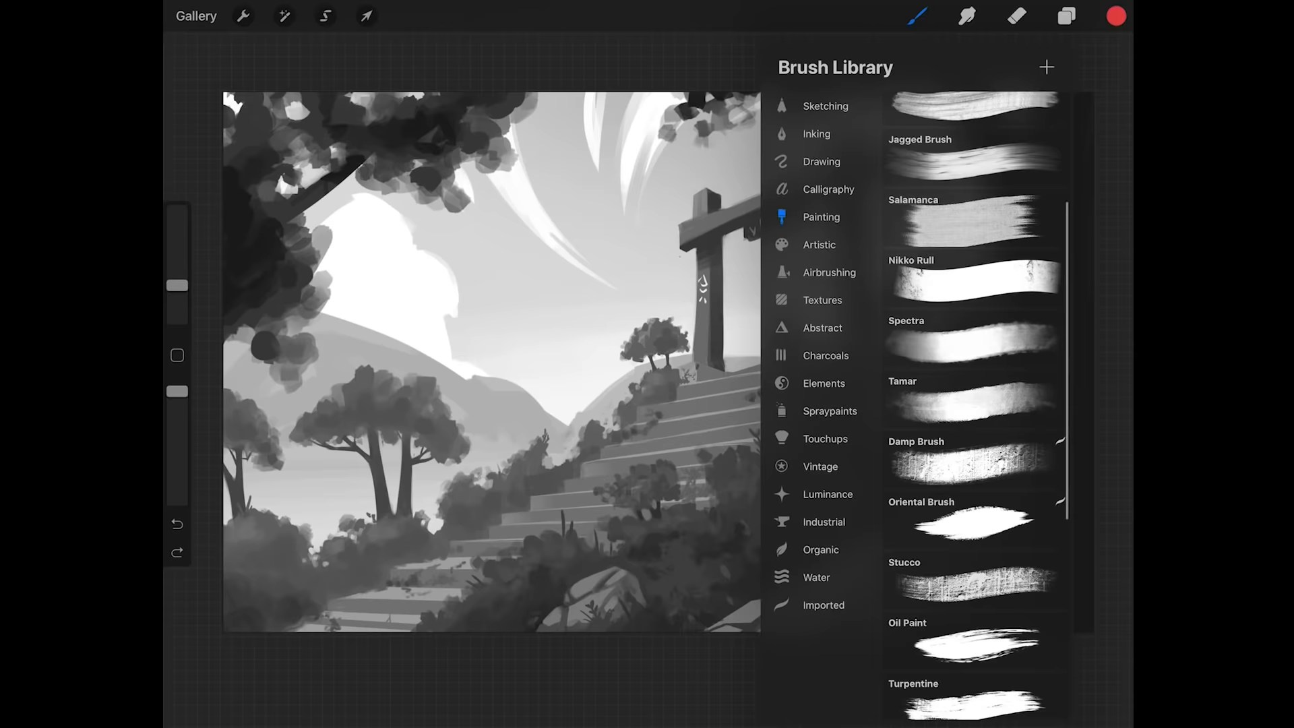
scroll(up, 3)
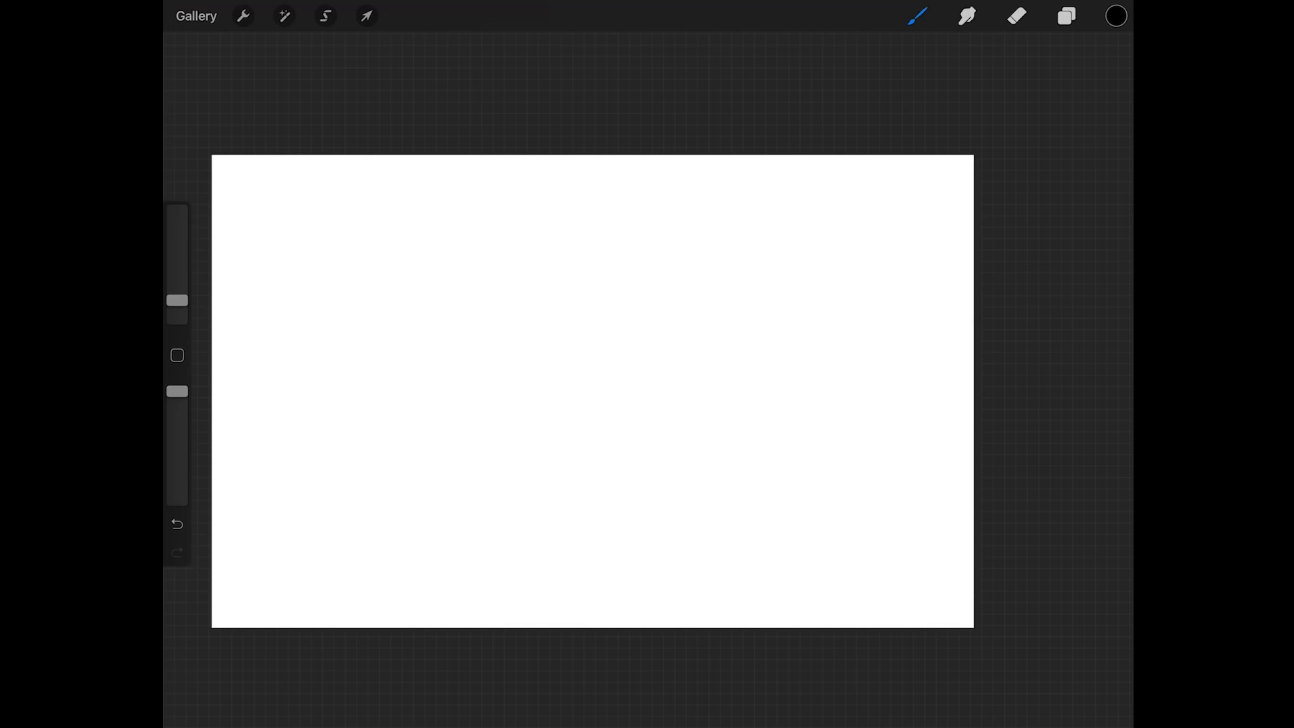
Step: Inspect Round Brush in Brush Studio, then draw a black zigzag and crossed lines
click(916, 15)
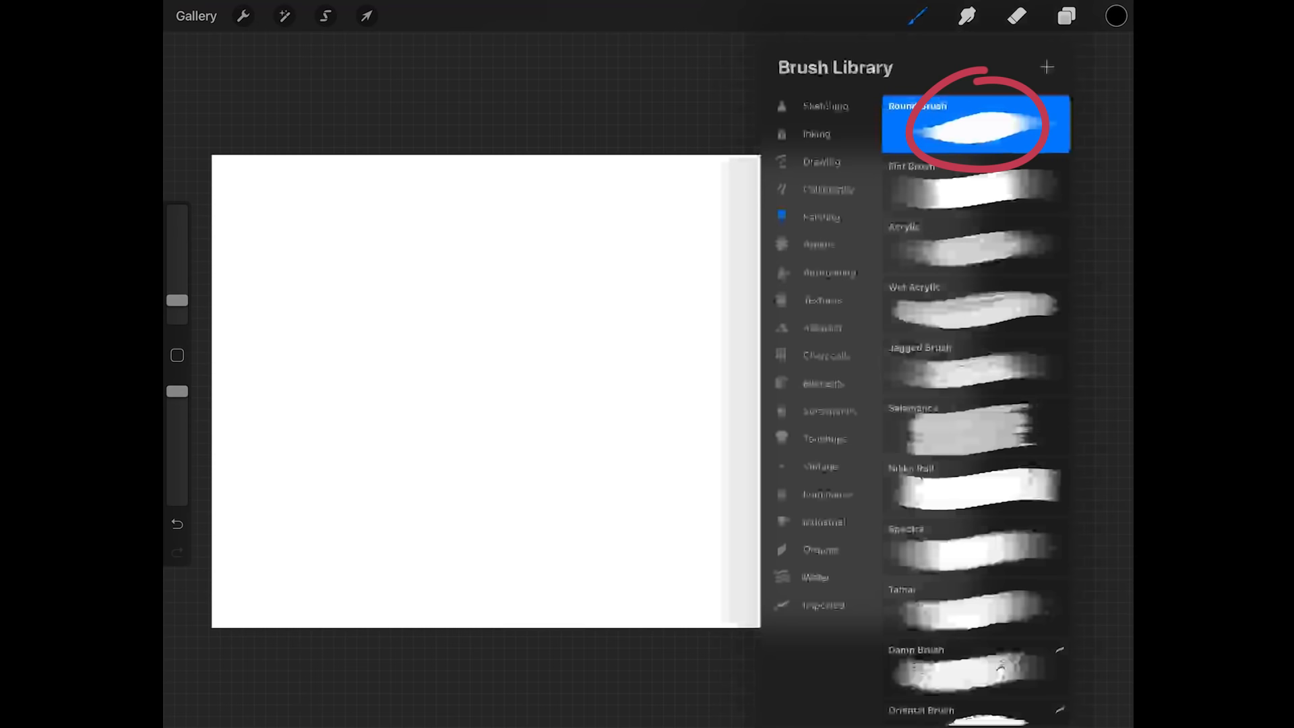
double_click(976, 125)
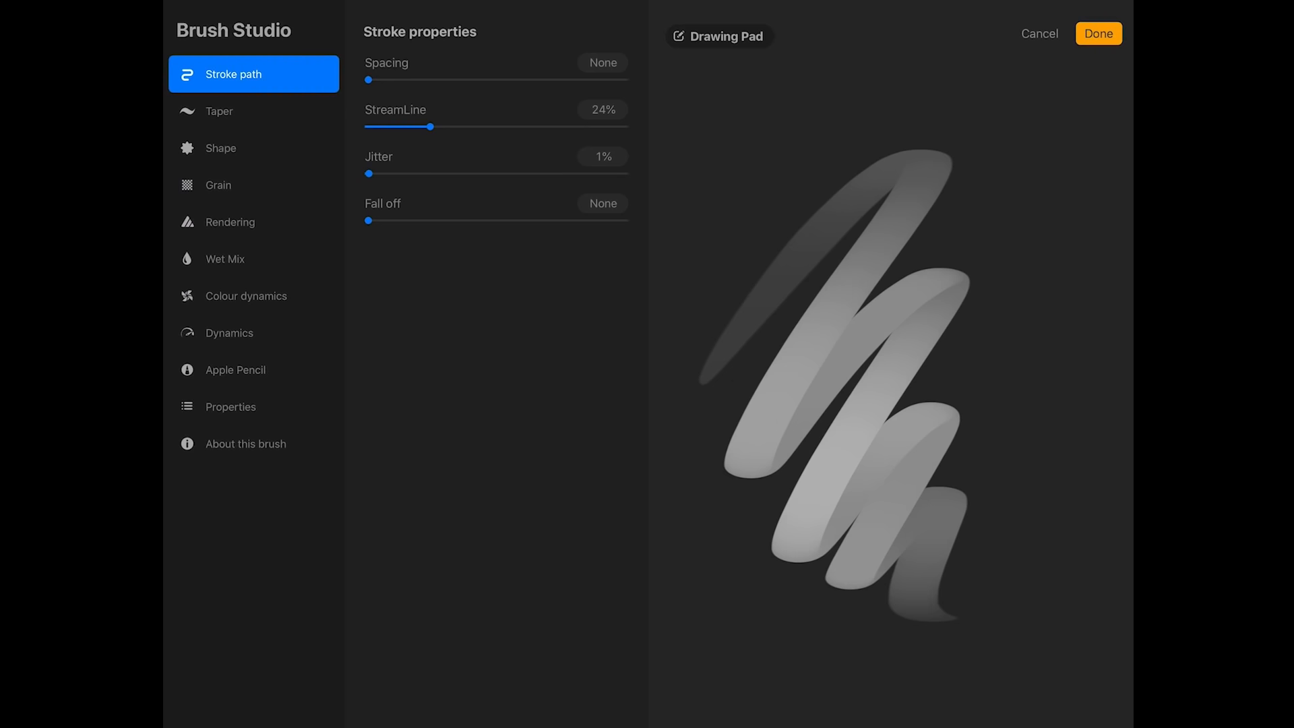
click(219, 111)
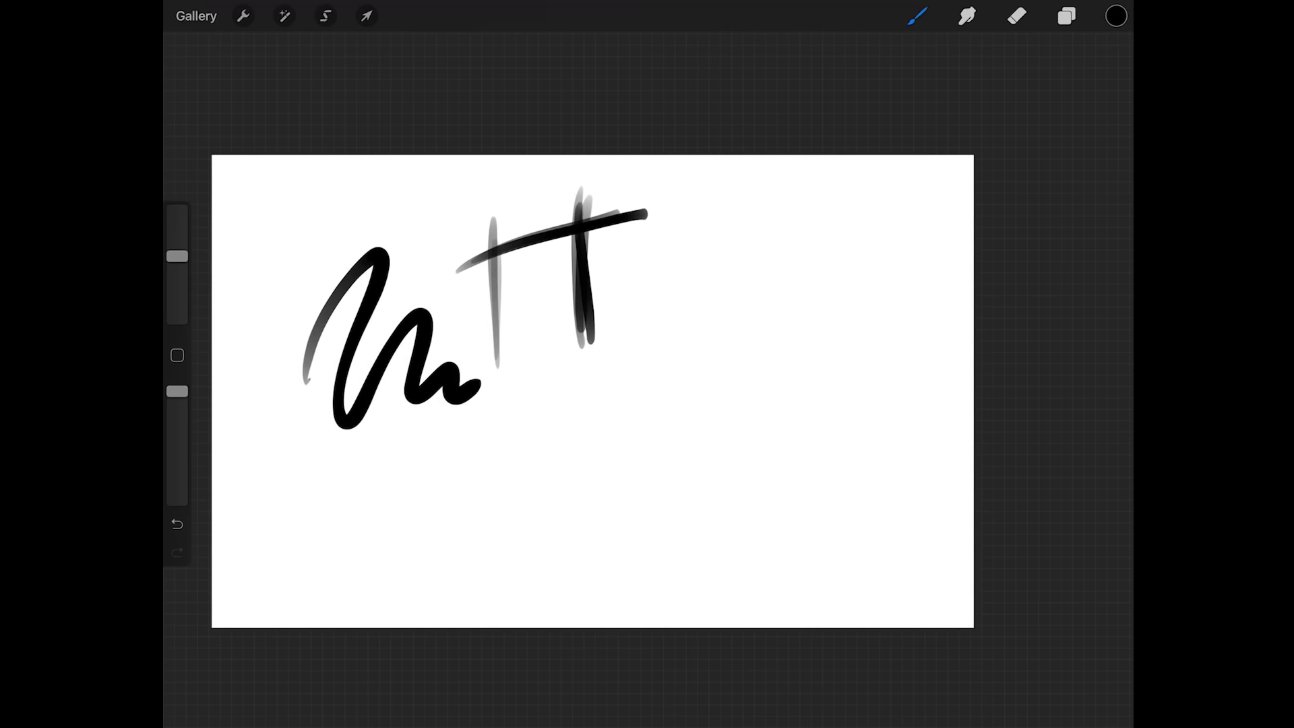
Step: Paint broad Flat Brush test strokes, then reopen the grayscale gate painting
click(916, 15)
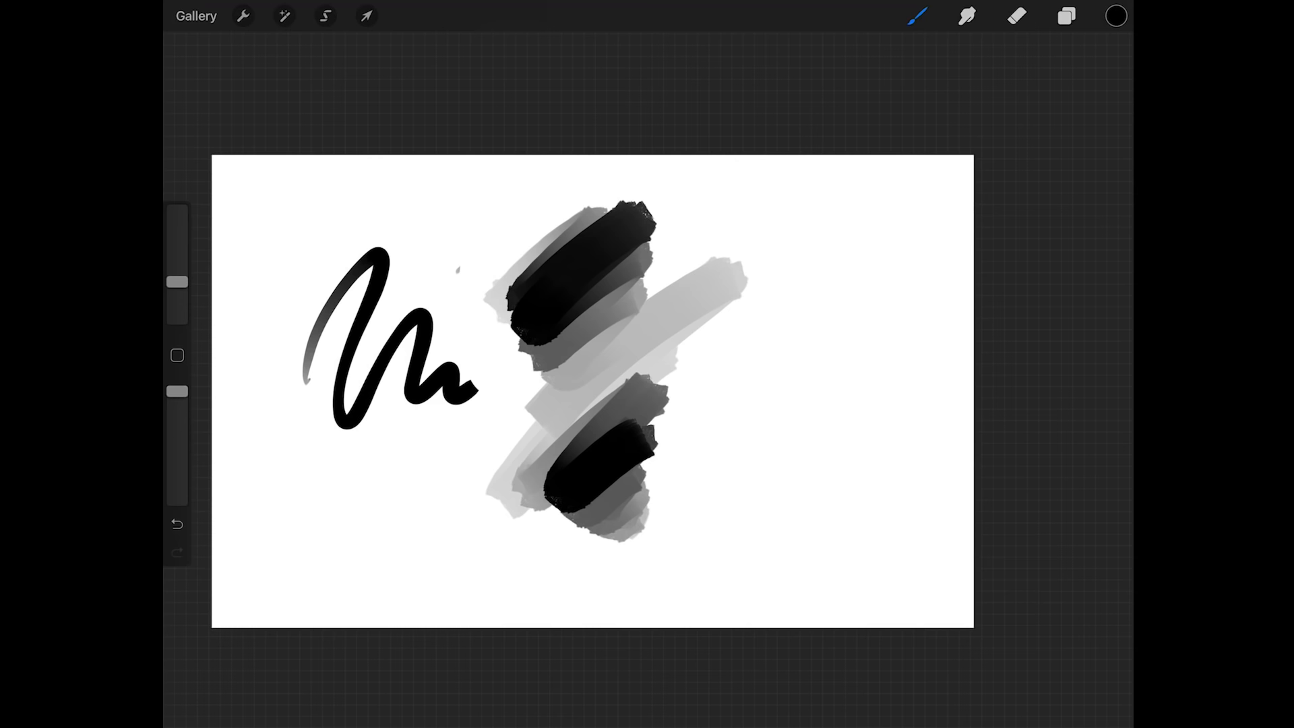
click(916, 16)
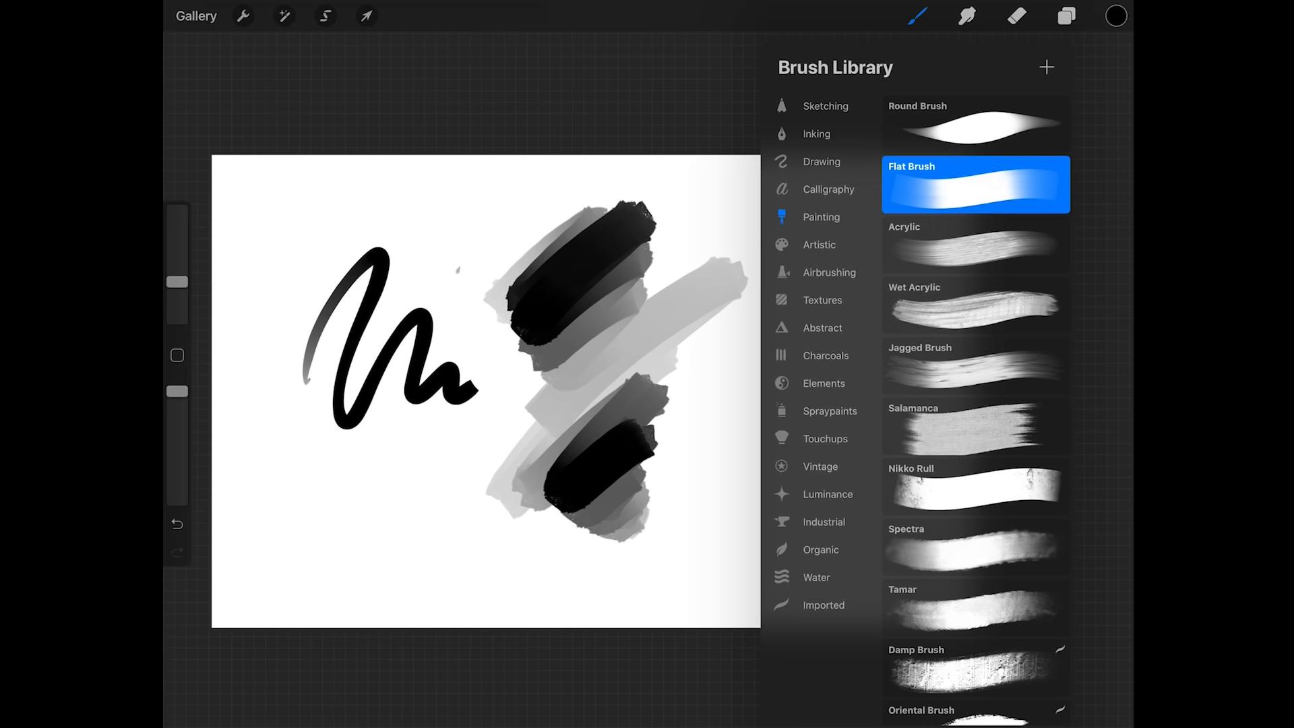
click(830, 272)
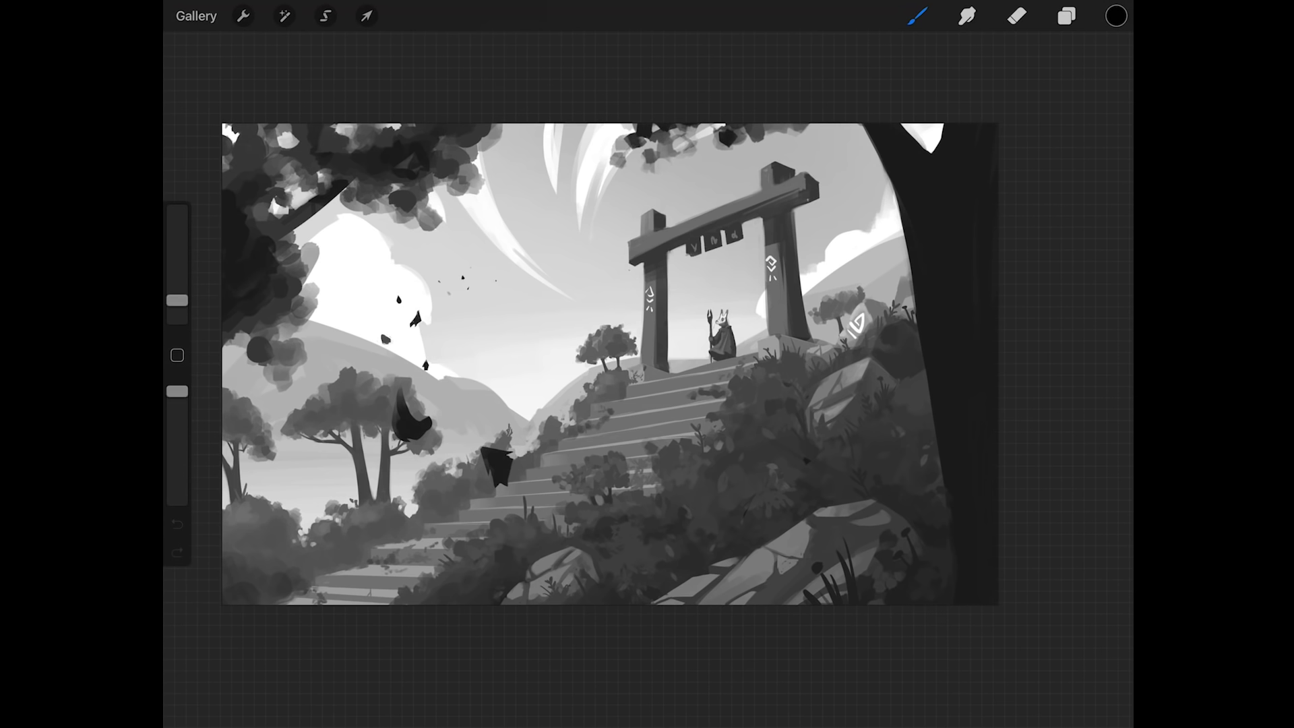
Step: Expand New group and toggle the Clouds layer off and back on
click(1065, 15)
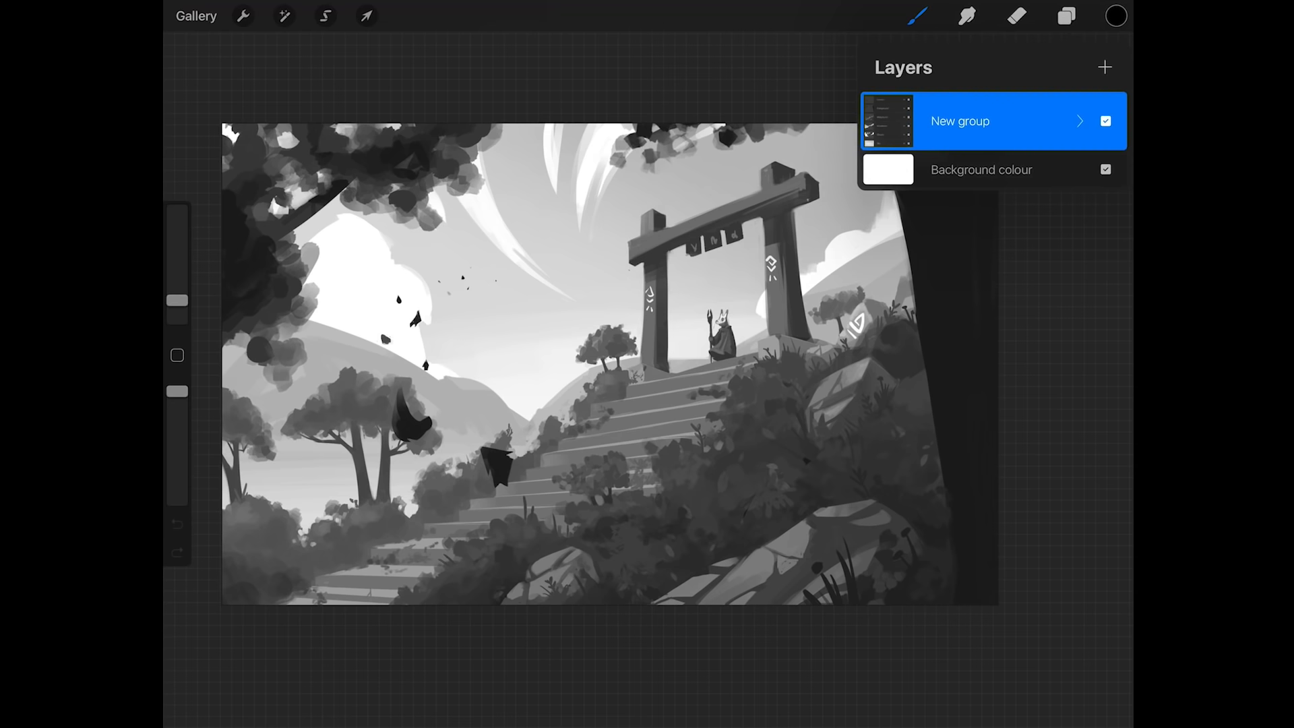
click(1080, 121)
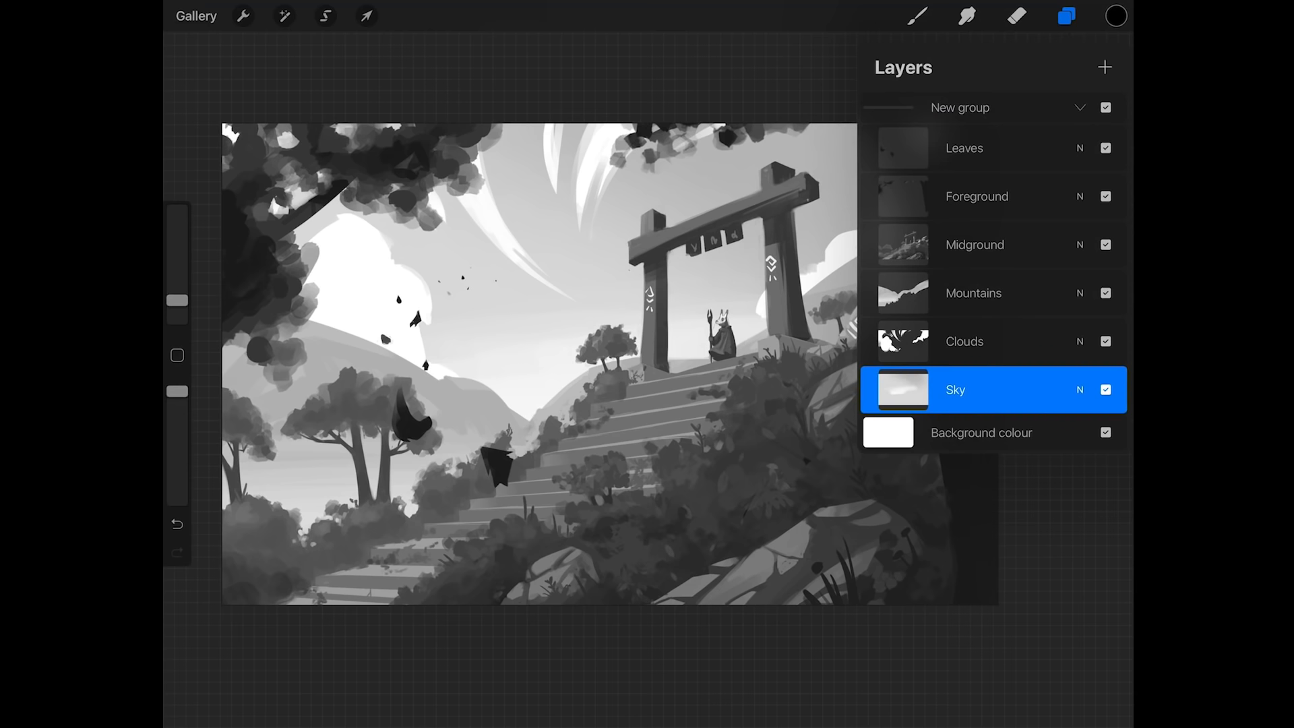
click(963, 341)
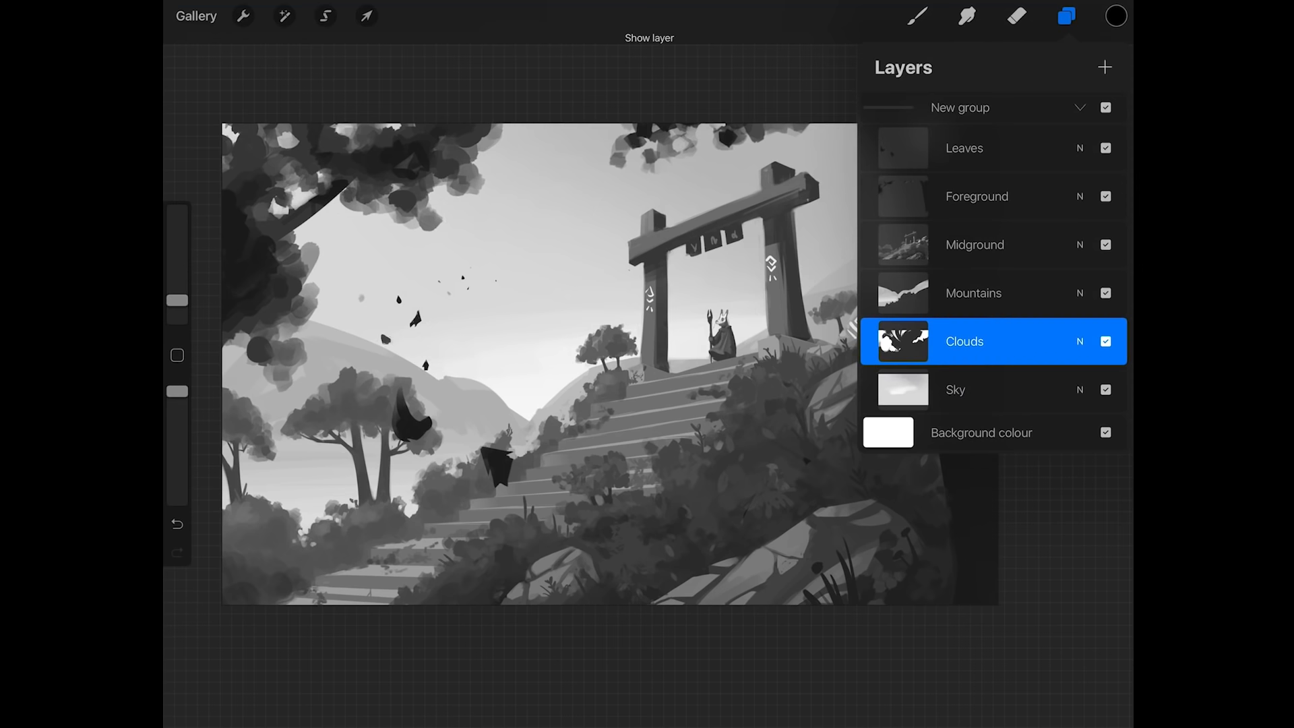
click(974, 292)
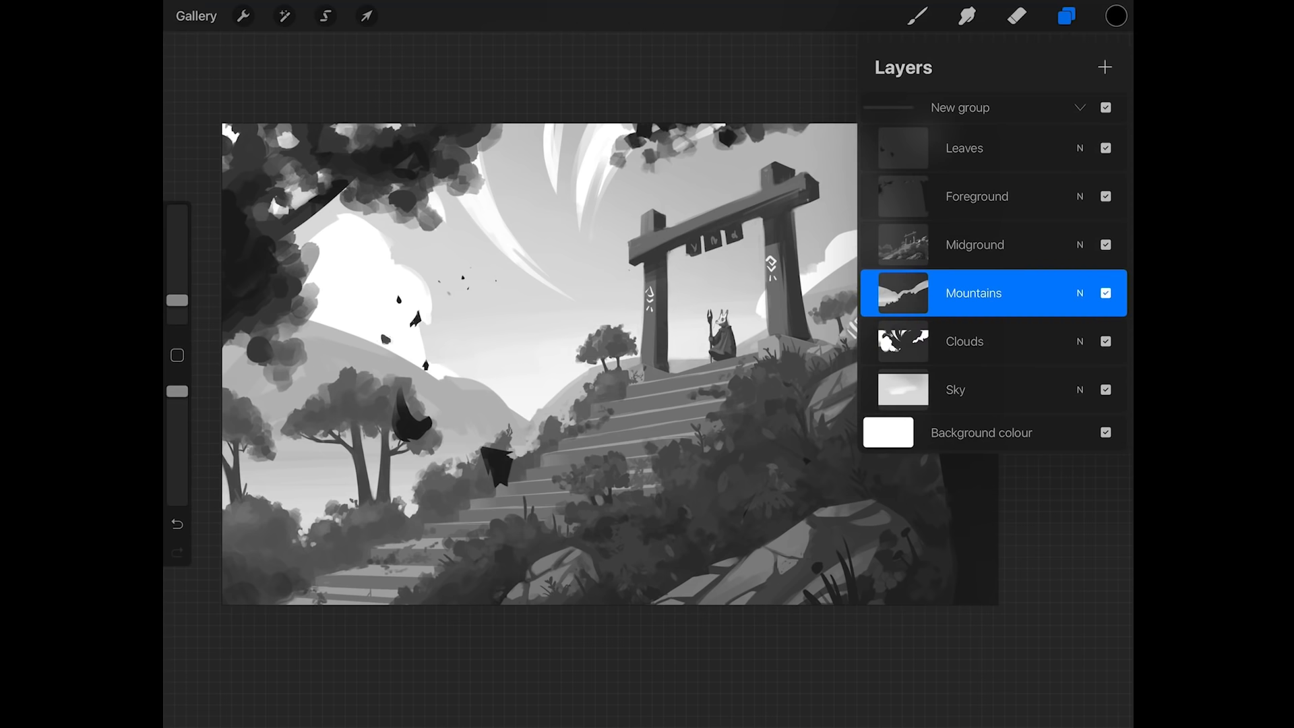
click(976, 196)
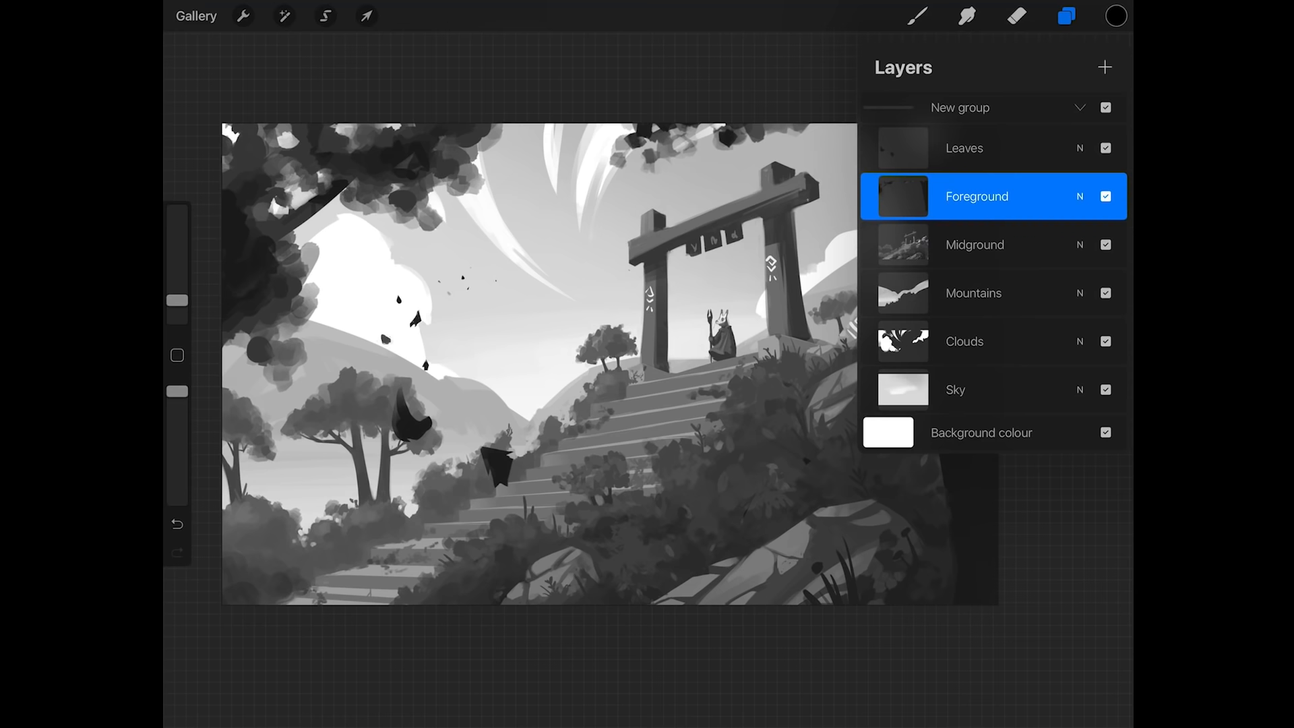
click(963, 148)
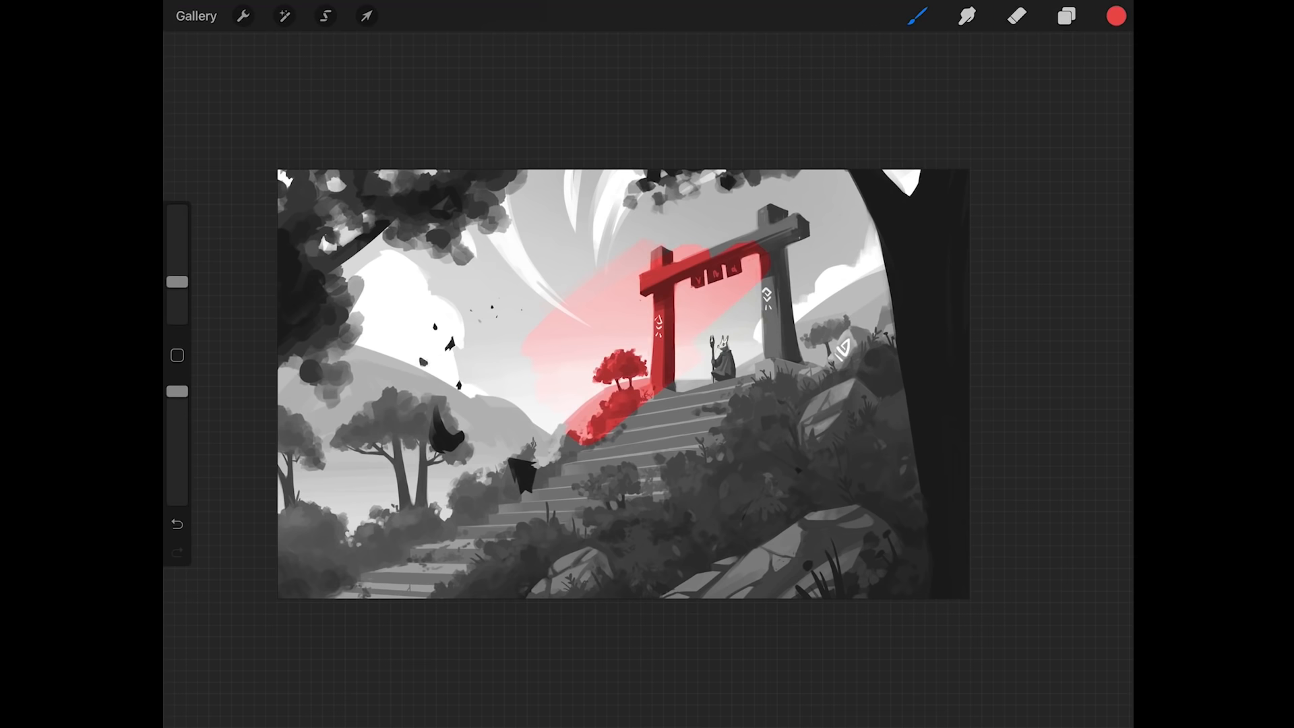
click(176, 524)
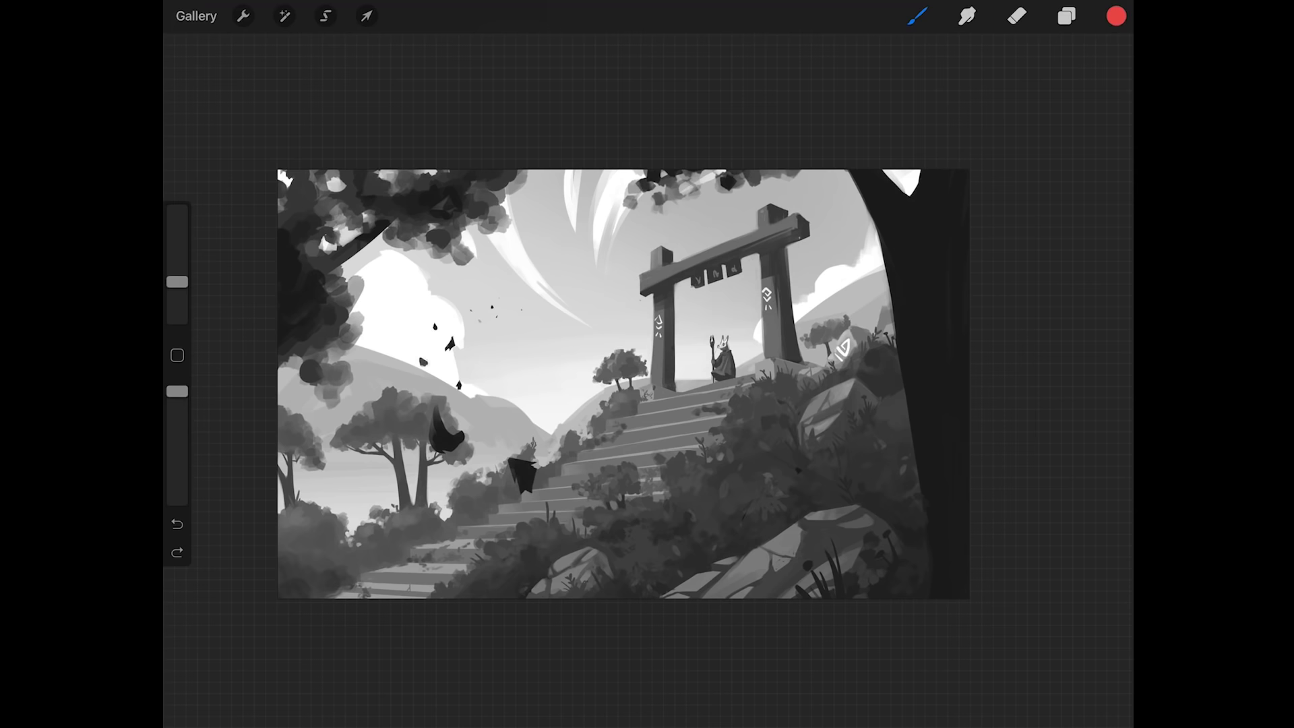
Step: Set the Selection tool to Freehand mode and check the Save & Load option
click(325, 16)
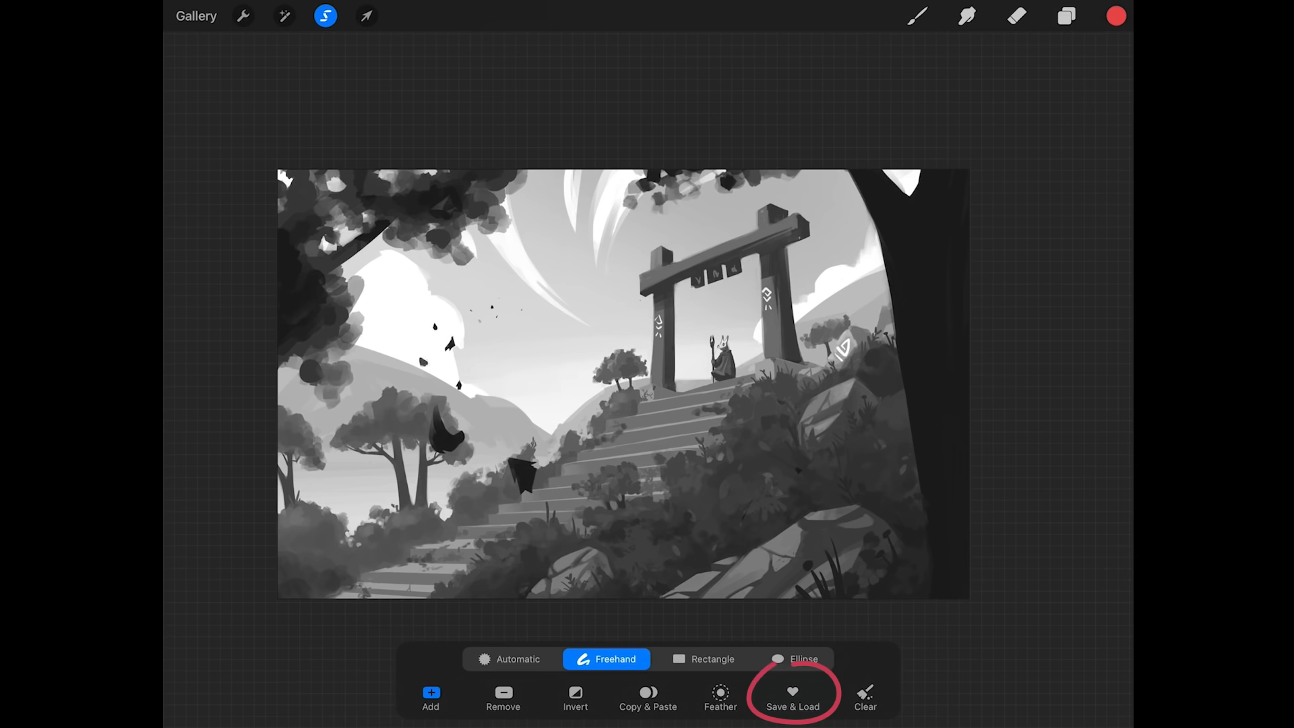
click(791, 697)
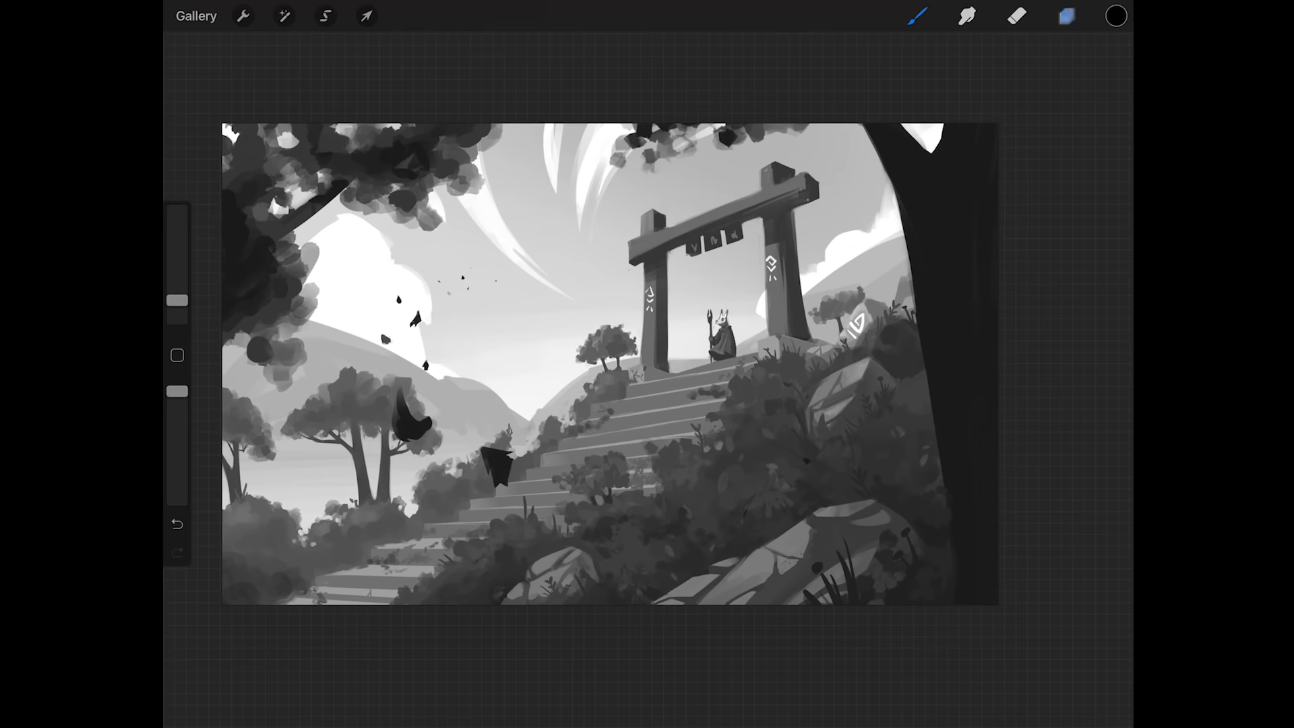
Step: Add a layer named Colour in Colour blend mode and open Midground's options
click(1066, 15)
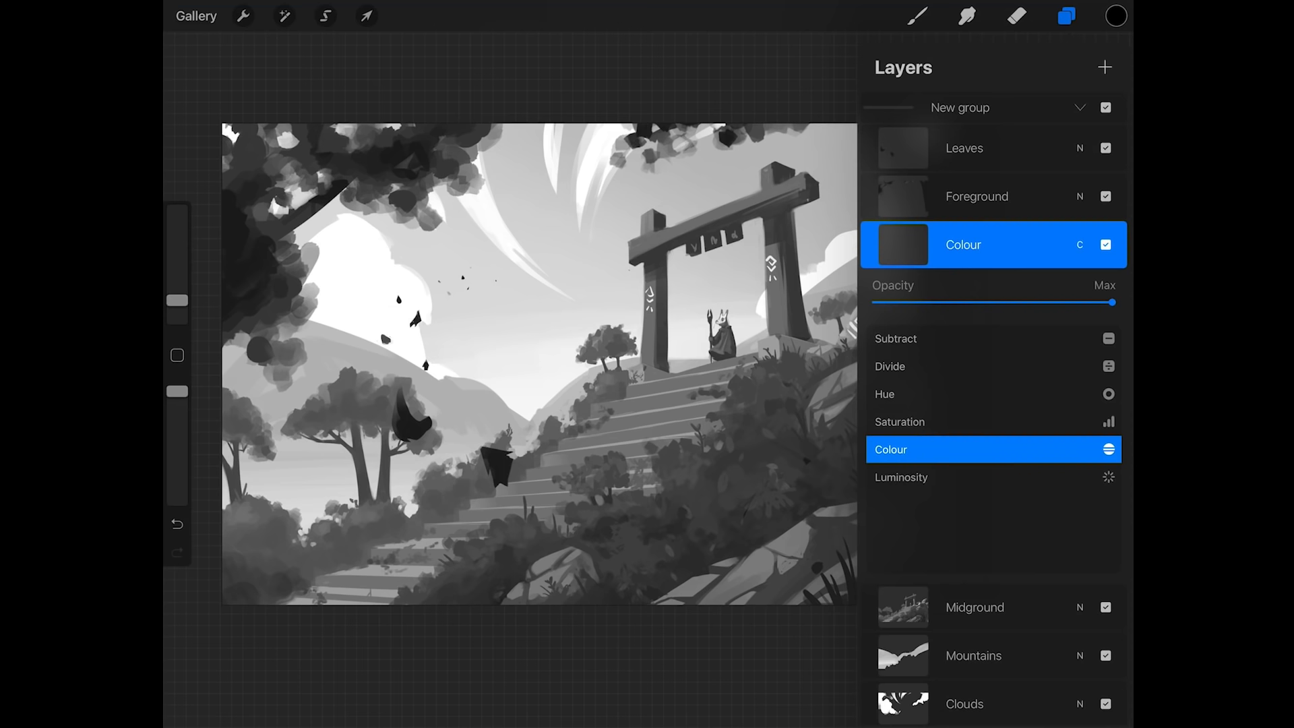
click(973, 607)
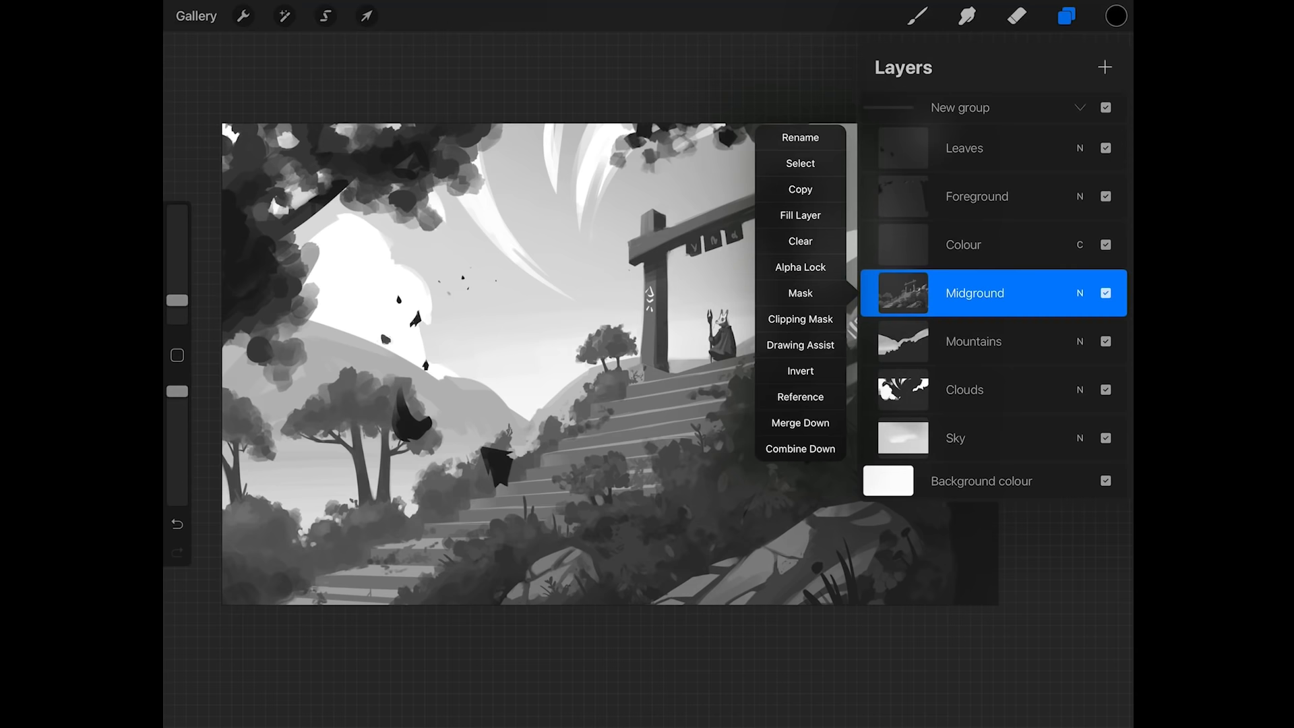
Step: Select the gate from Midground and fill its beams and pillars with flat red
click(1114, 15)
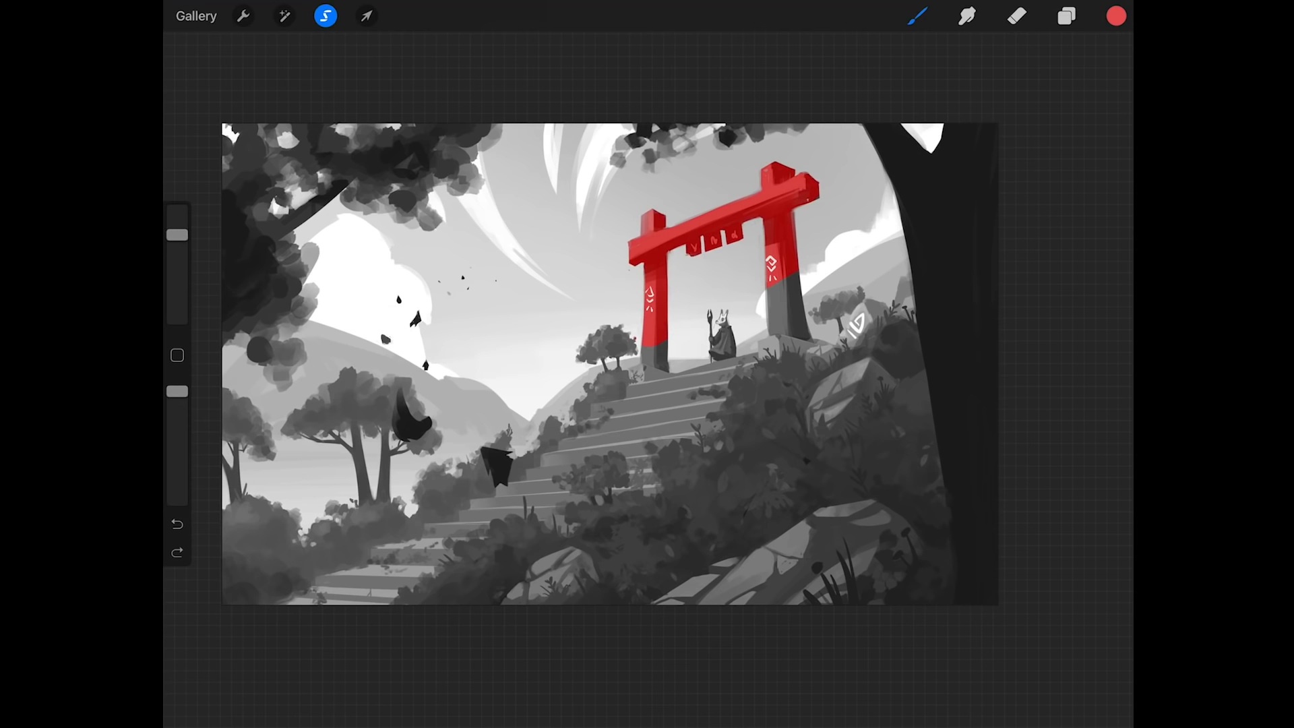
click(1065, 15)
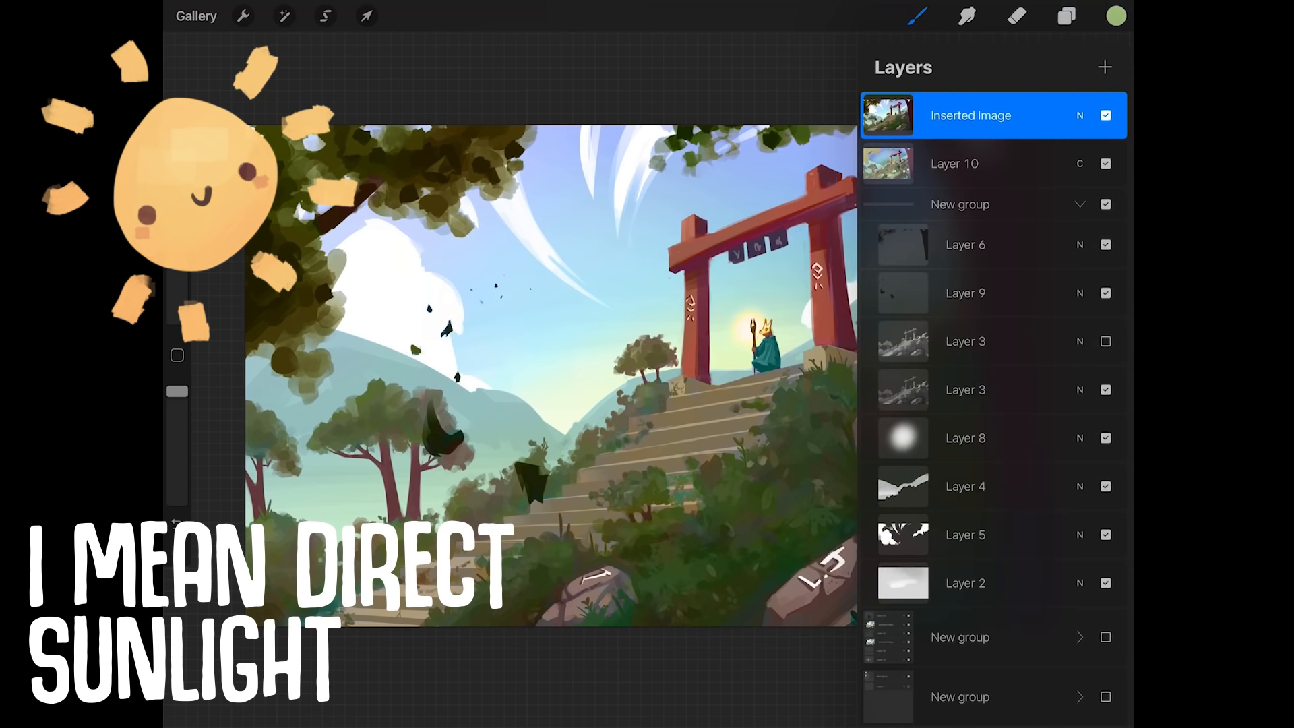
Step: Hide the Inserted Image copy of the painting and bring up the adjustments list
click(1105, 114)
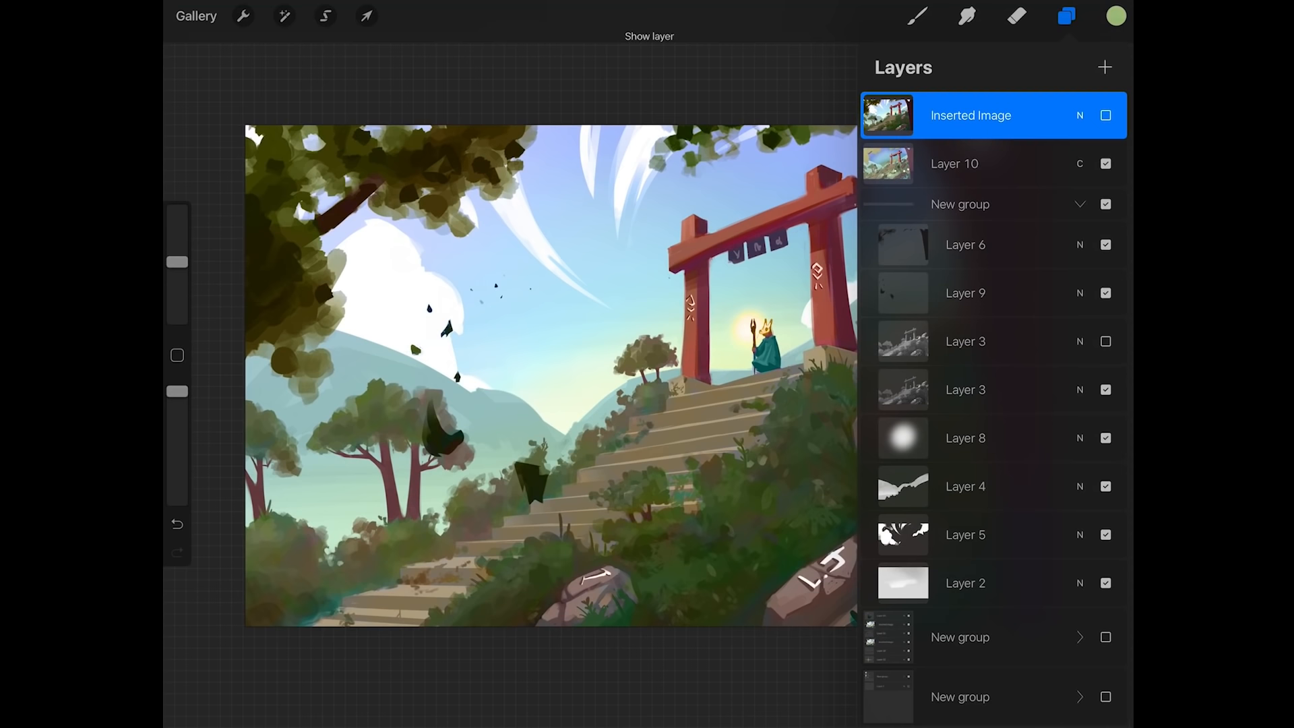
click(1105, 114)
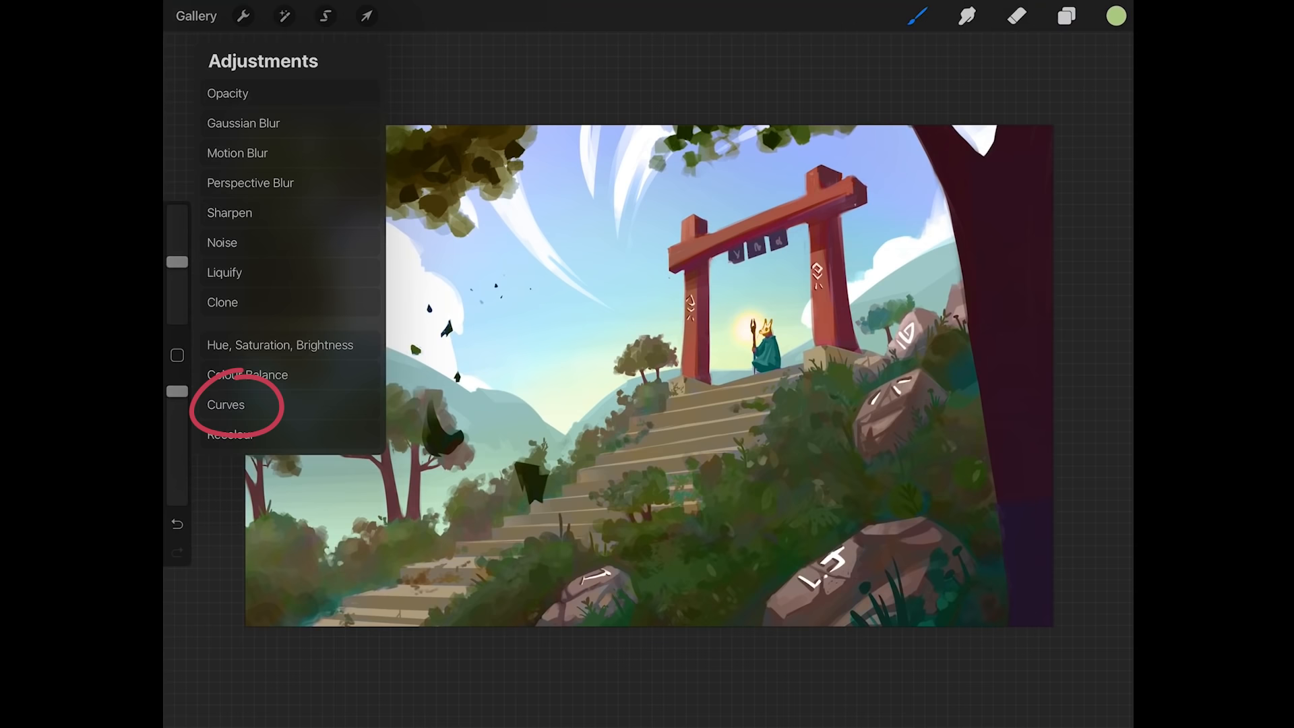
Step: Brighten the copy with a Curves gamma boost, then warm it with Colour Balance toward red and yellow
click(225, 405)
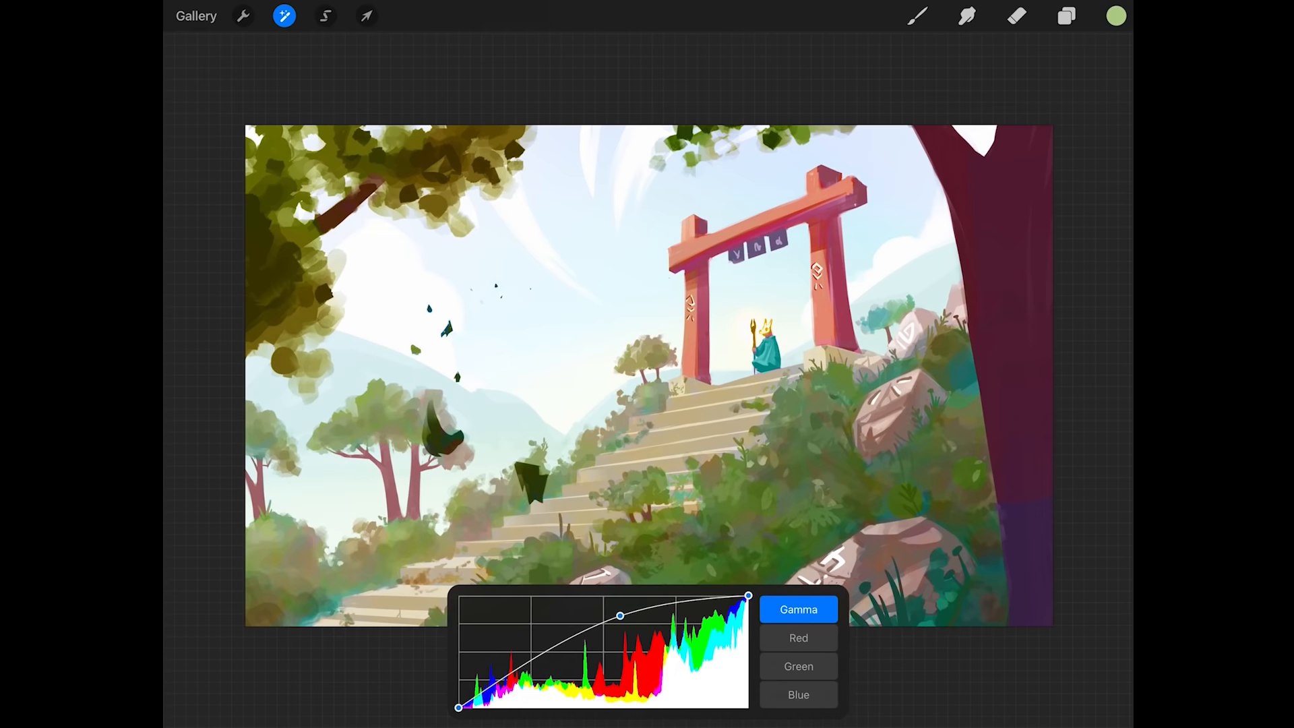
click(284, 16)
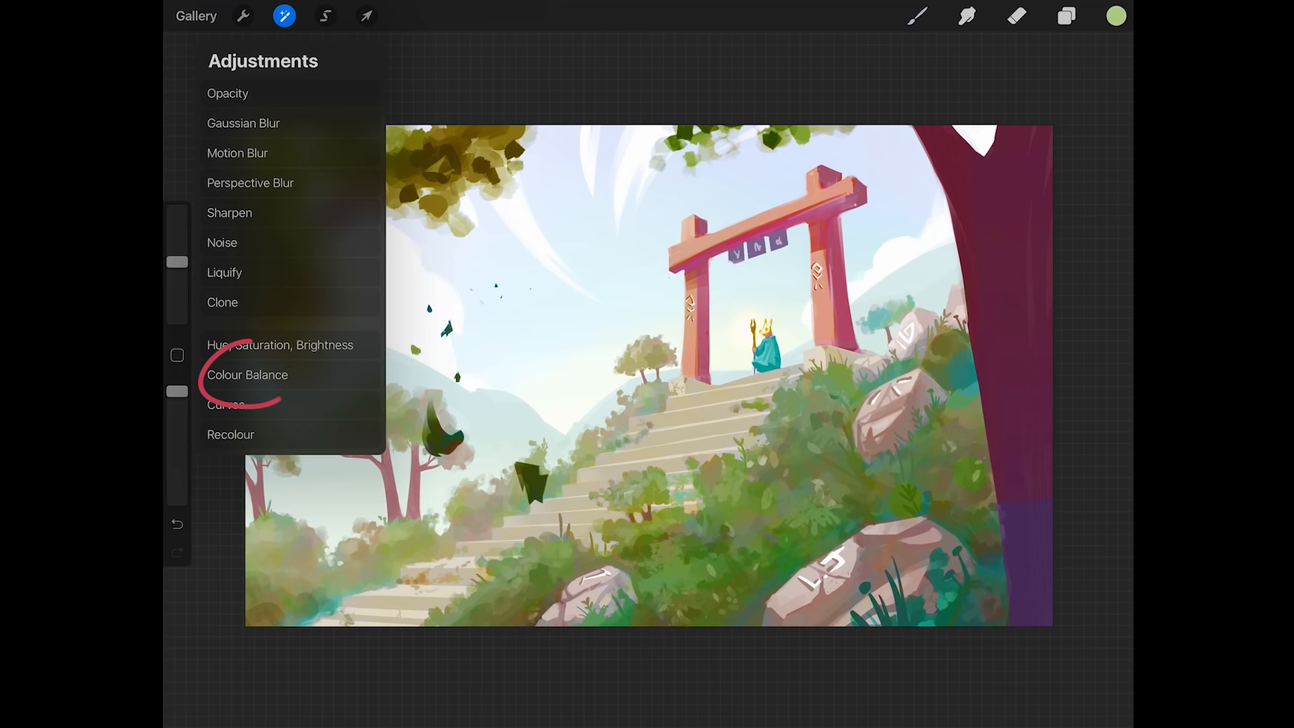
click(247, 375)
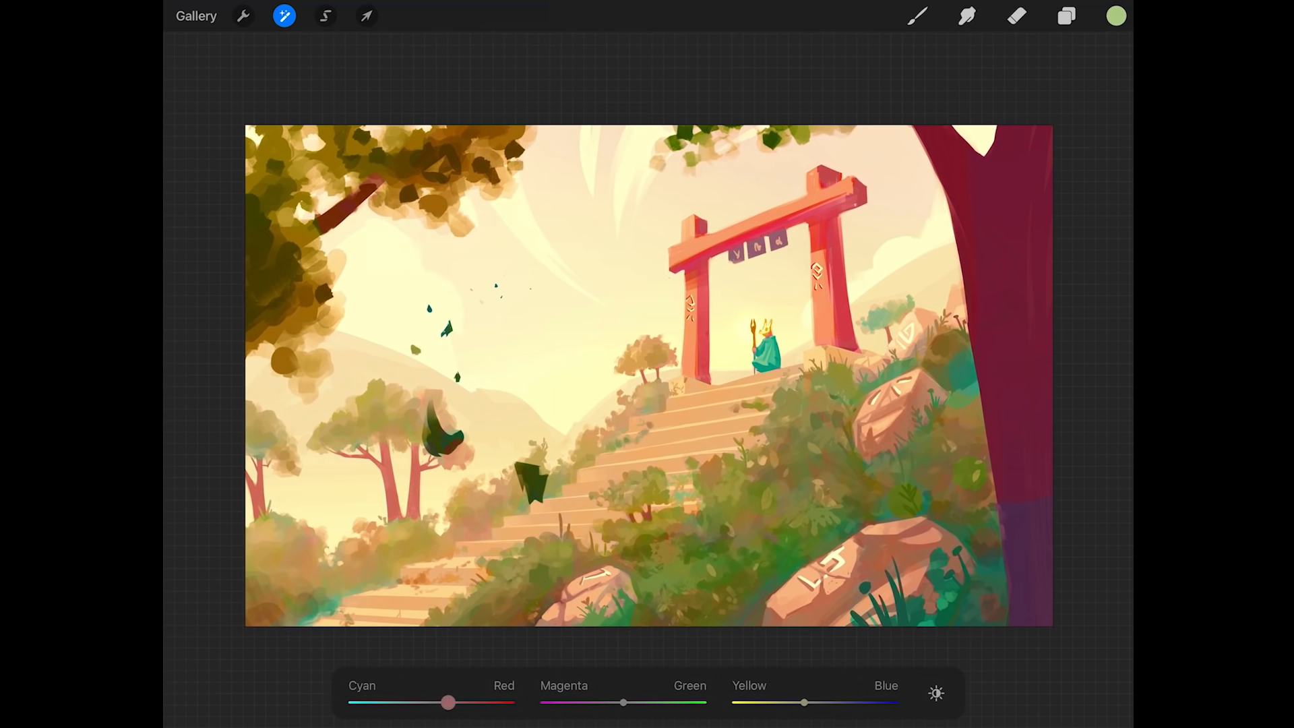
Step: Add Layer 38 beneath the warm-toned Inserted Image copy
click(1066, 15)
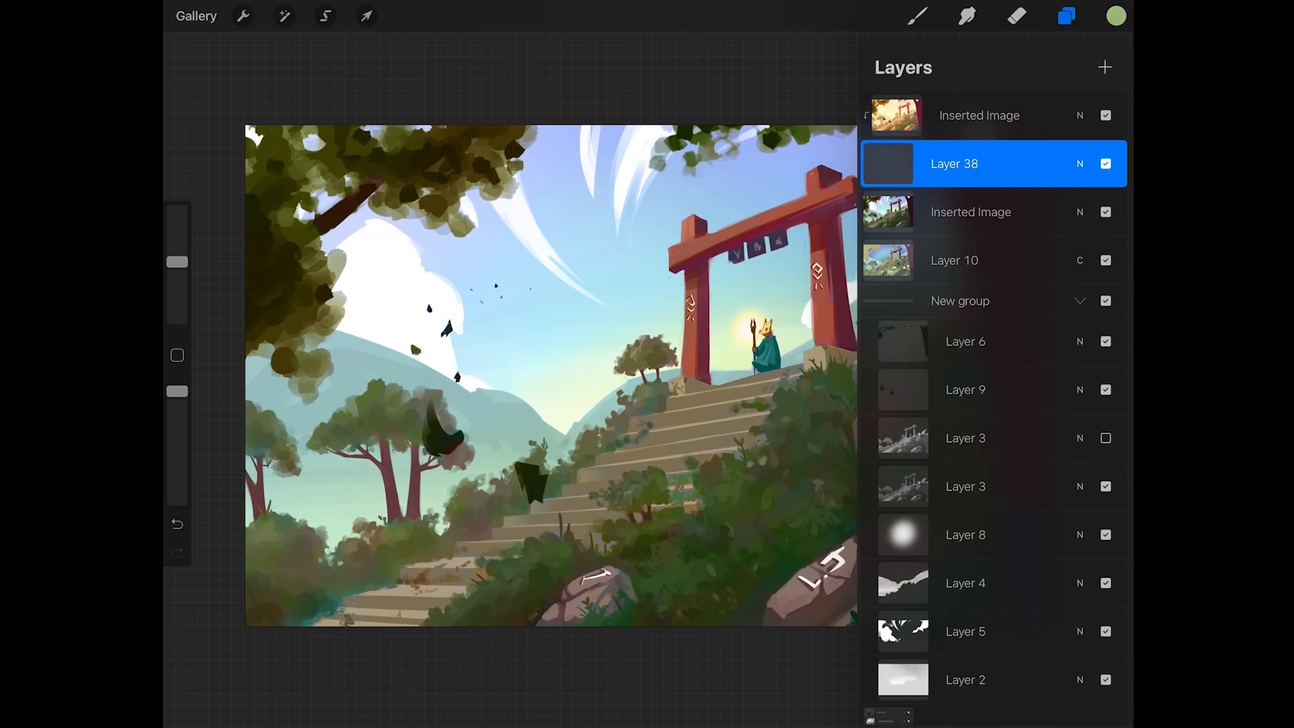
click(916, 15)
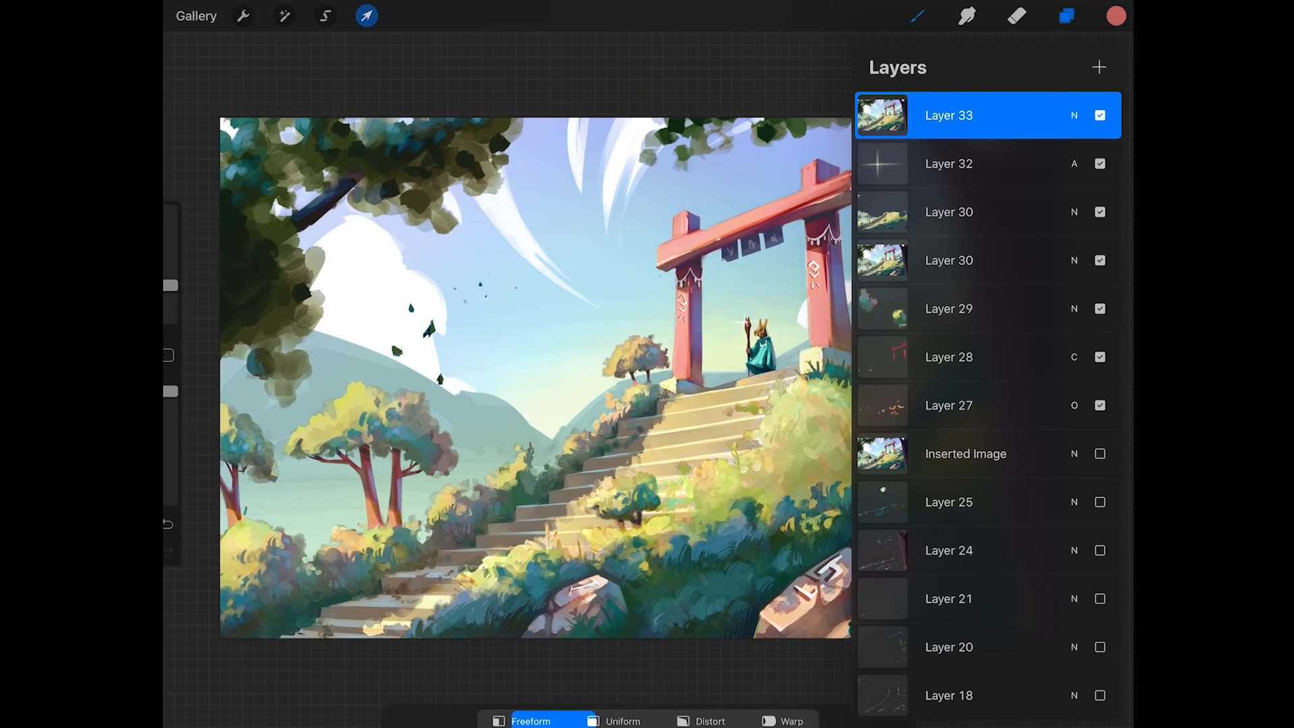
Step: Apply Gaussian Blur to the lower Layer 33 copy
click(283, 15)
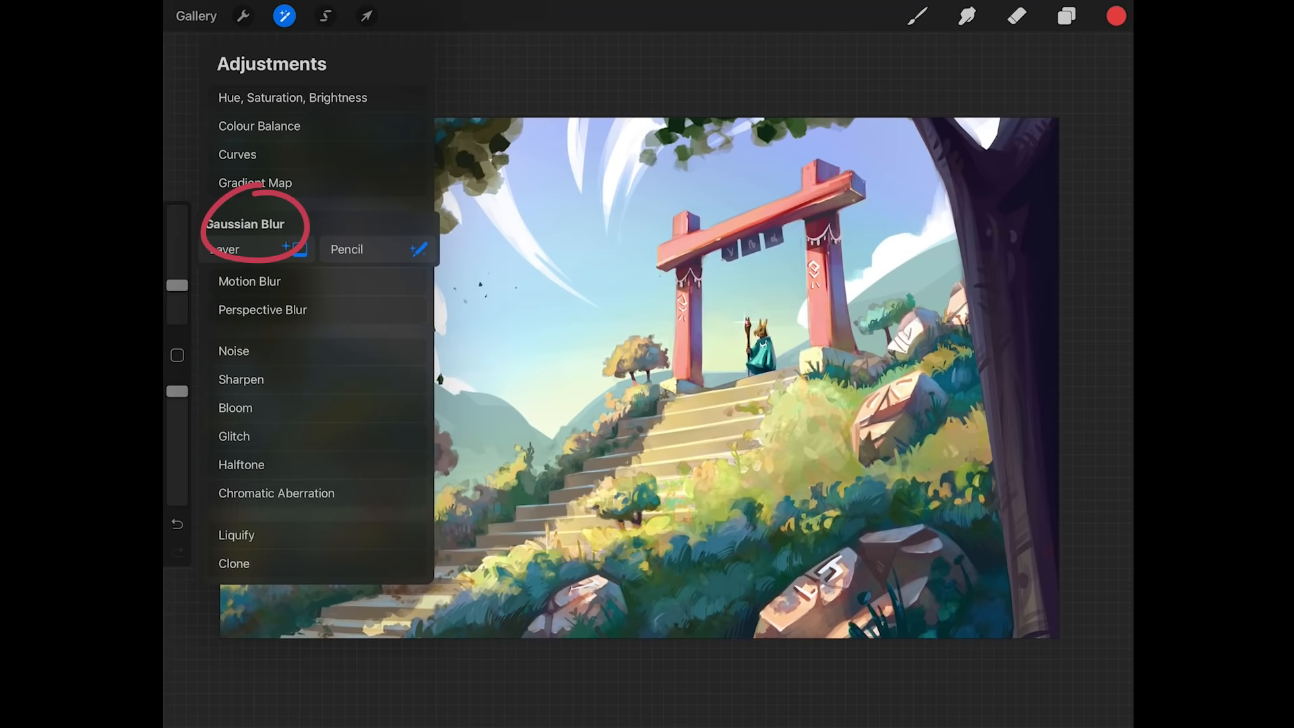
click(1066, 16)
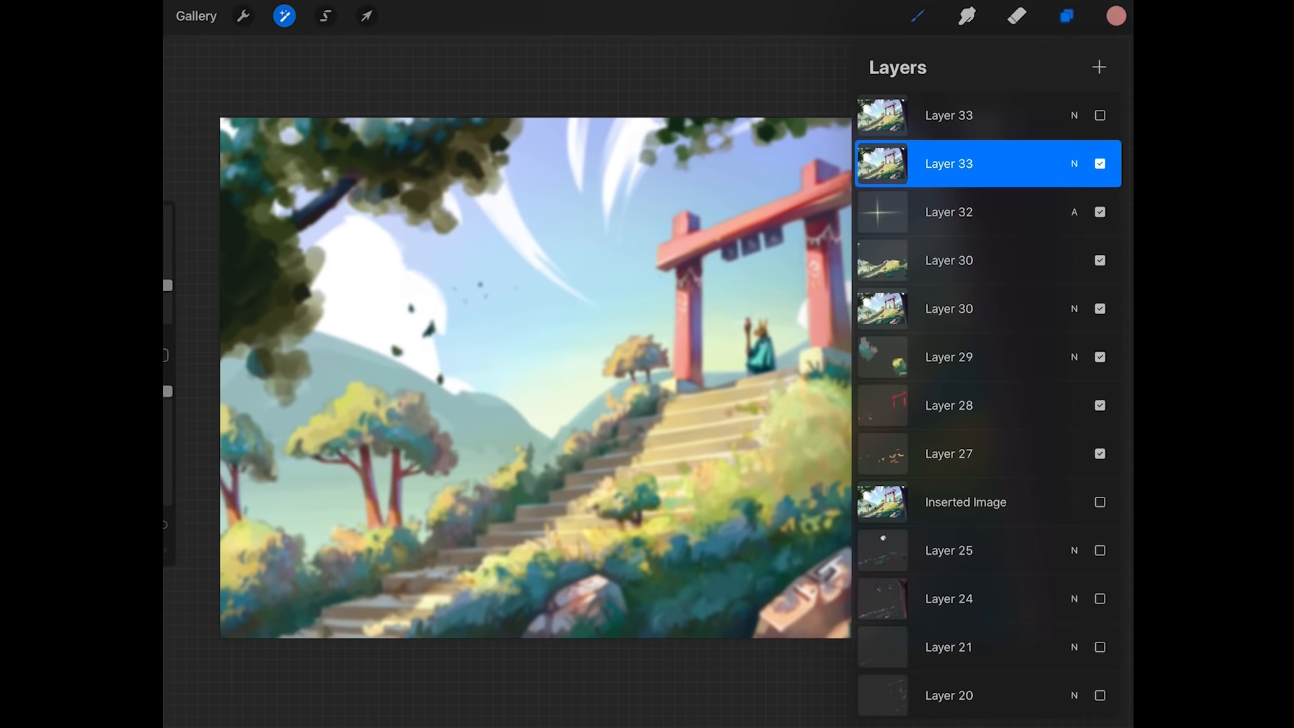